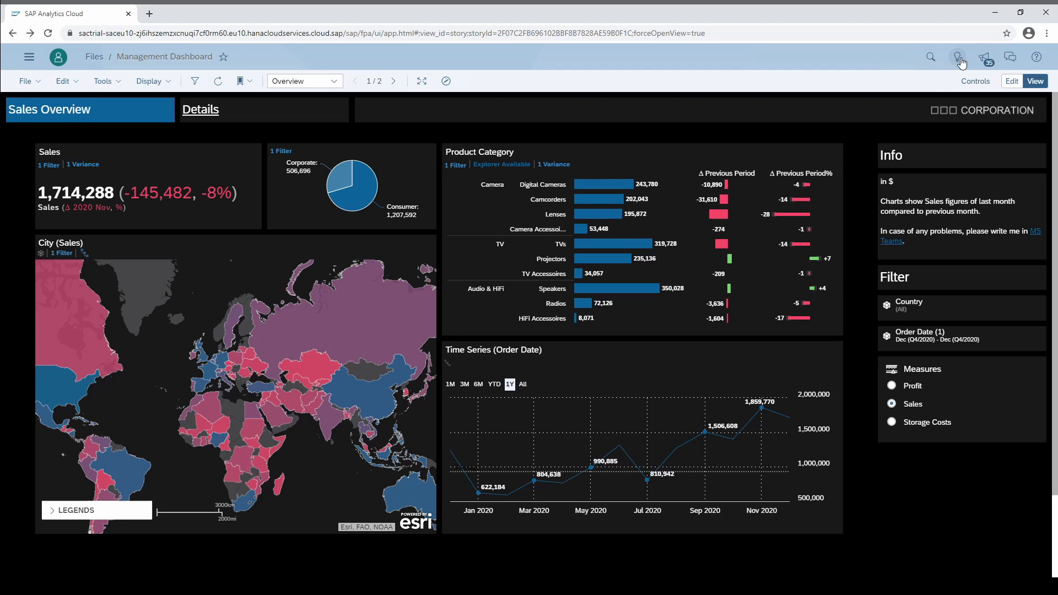
Step: Open Search to Insight scoped to the SAC Retailer Dataset Public model
{"action": "left_click", "coordinate": [956, 57]}
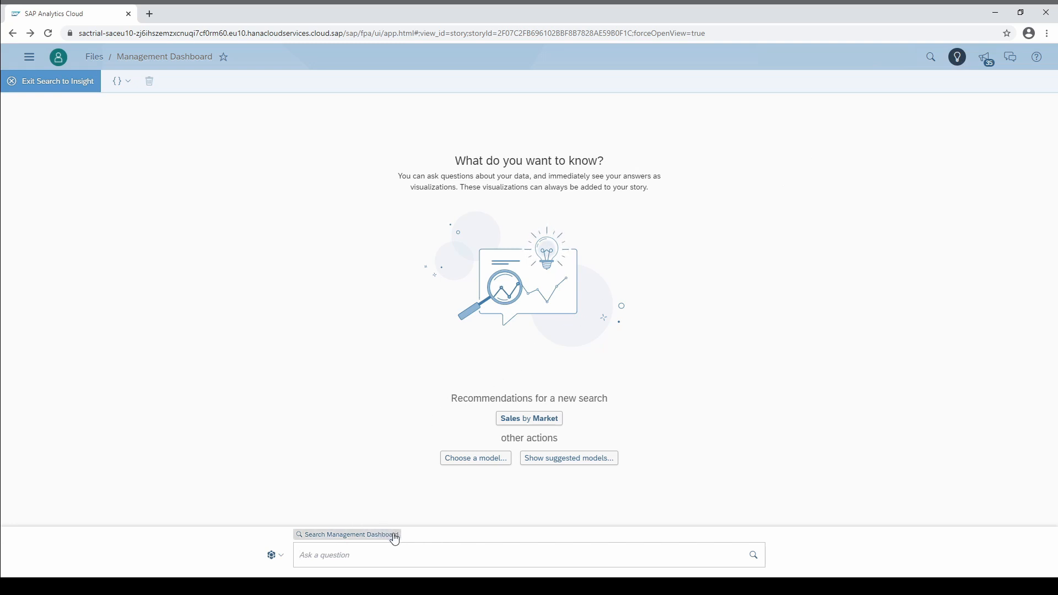
{"action": "left_click", "coordinate": [348, 535]}
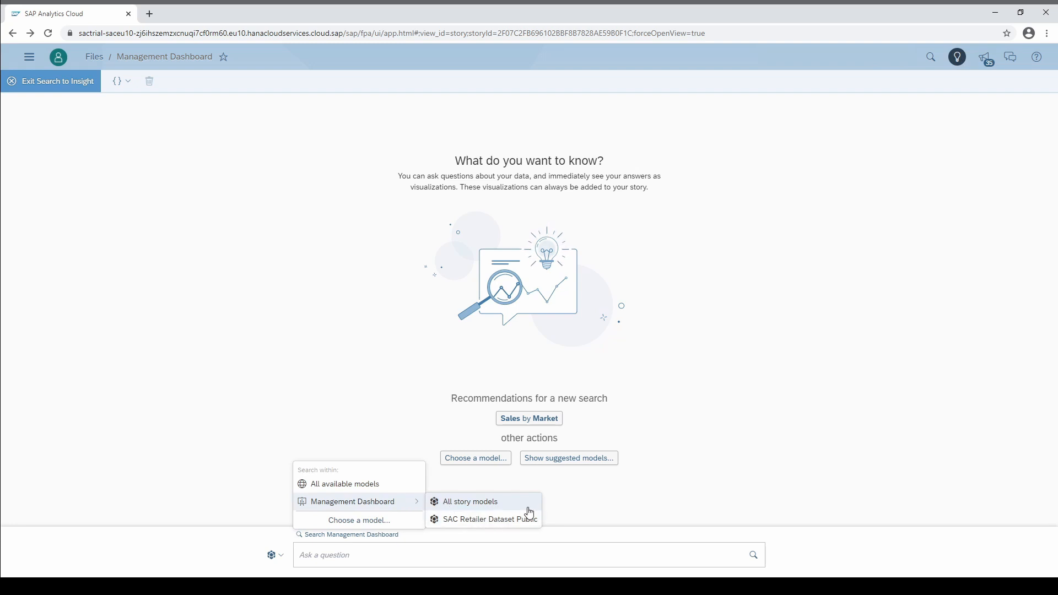
{"action": "left_click", "coordinate": [489, 519]}
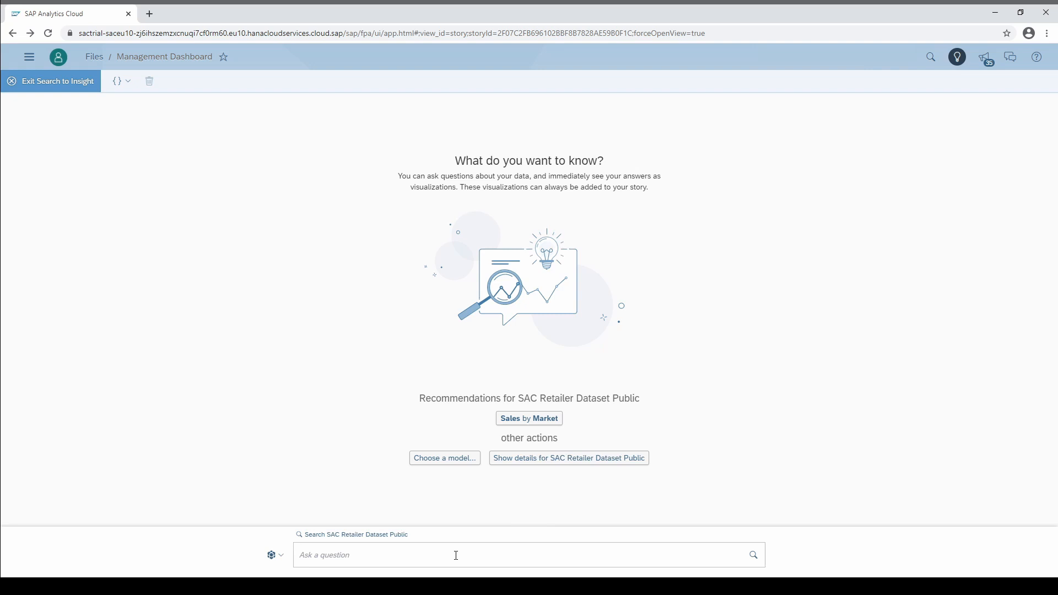
Step: Ask 'show sales in 2020' (13,534,824), then pick 'show sales by market in 2020'
{"action": "type", "text": "show sales in 2020"}
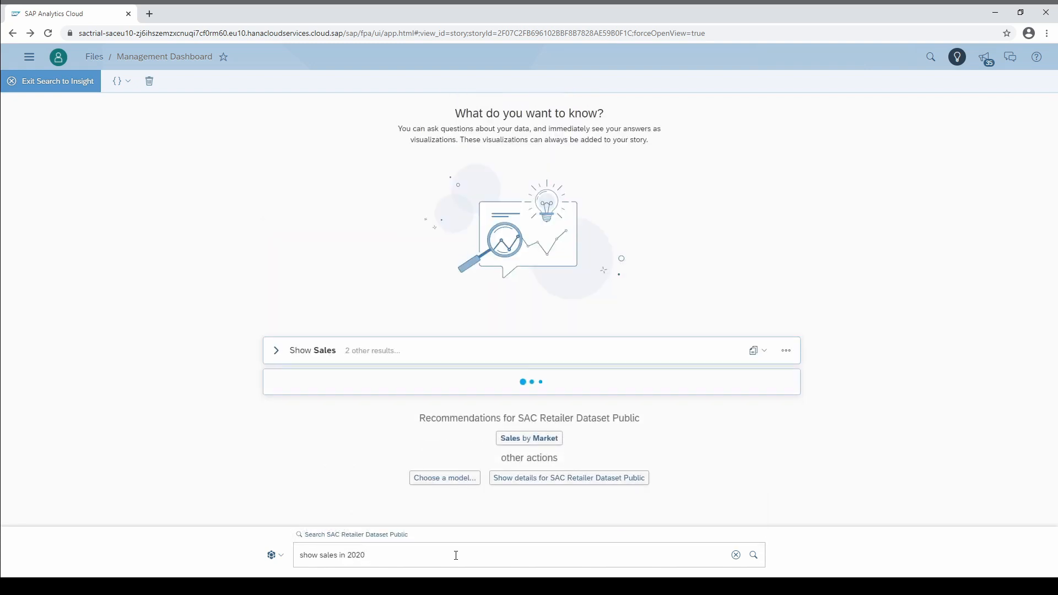
{"action": "key", "text": "Enter"}
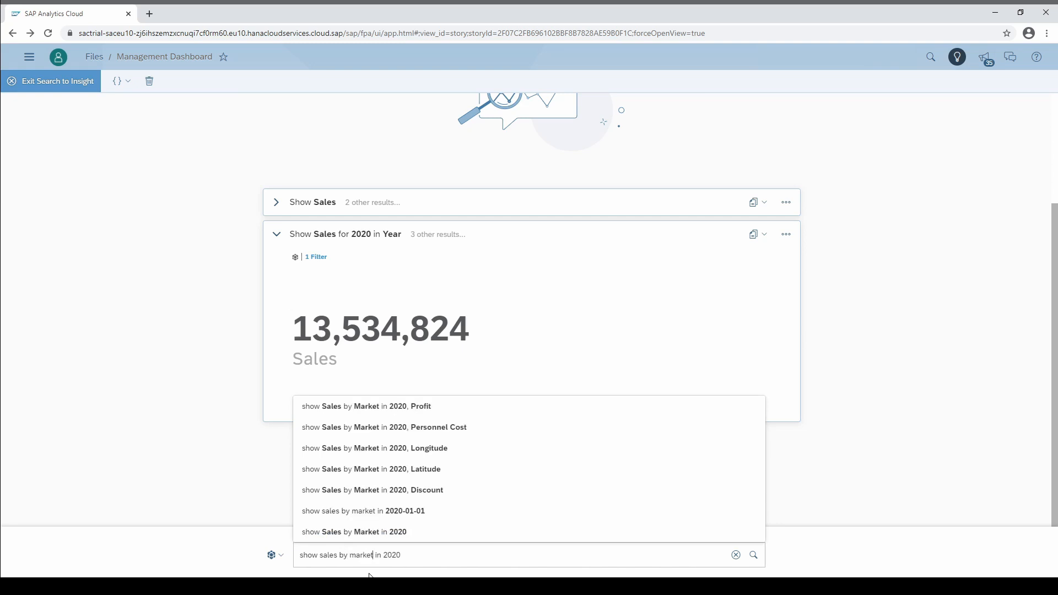
{"action": "left_click", "coordinate": [353, 532]}
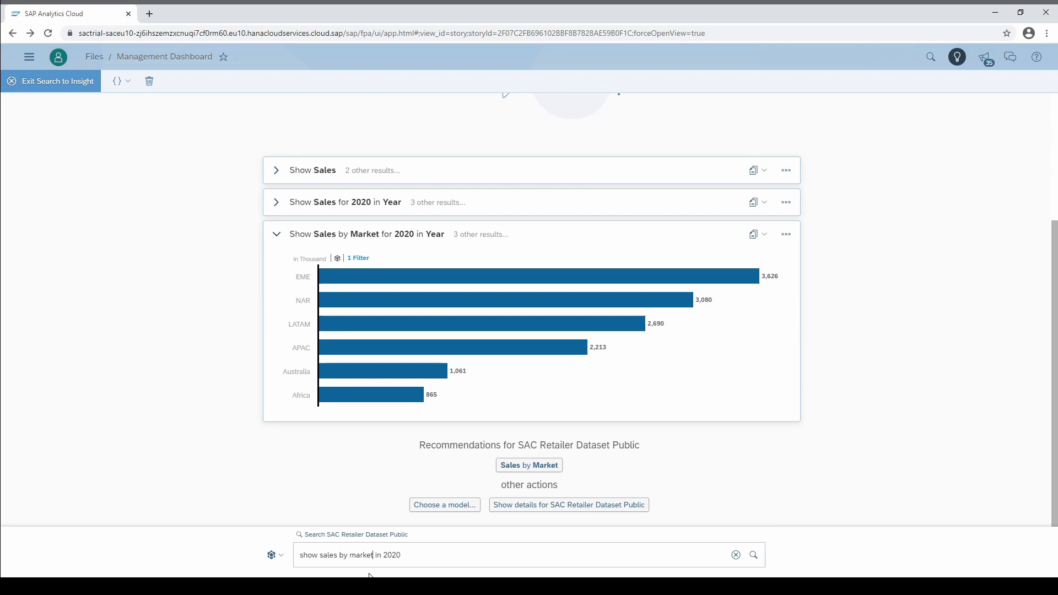
{"action": "mouse_move", "coordinate": [367, 571]}
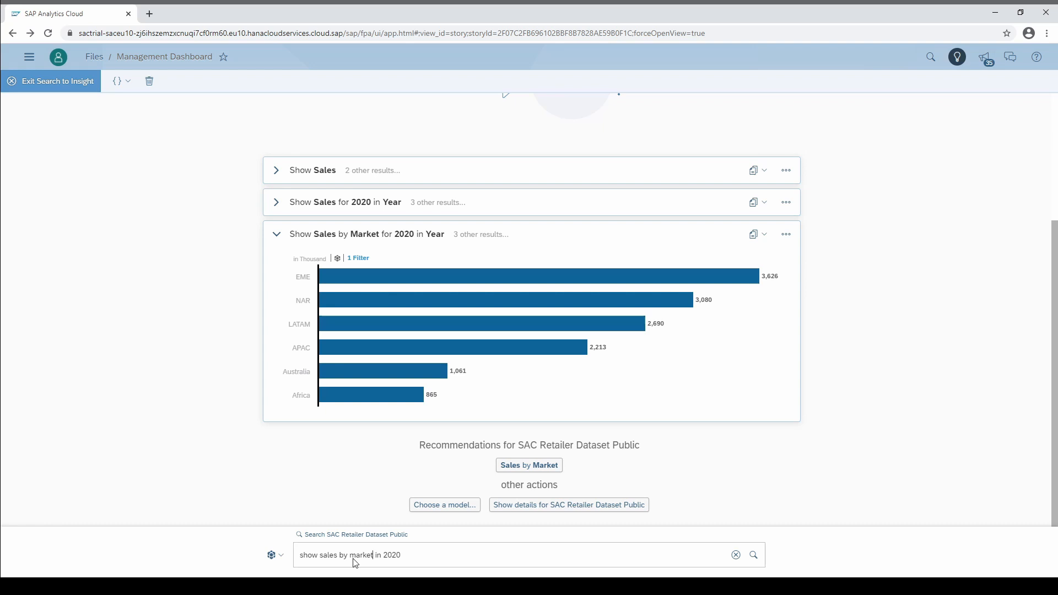
{"action": "double_click", "coordinate": [349, 555]}
{"action": "type", "text": "for"}
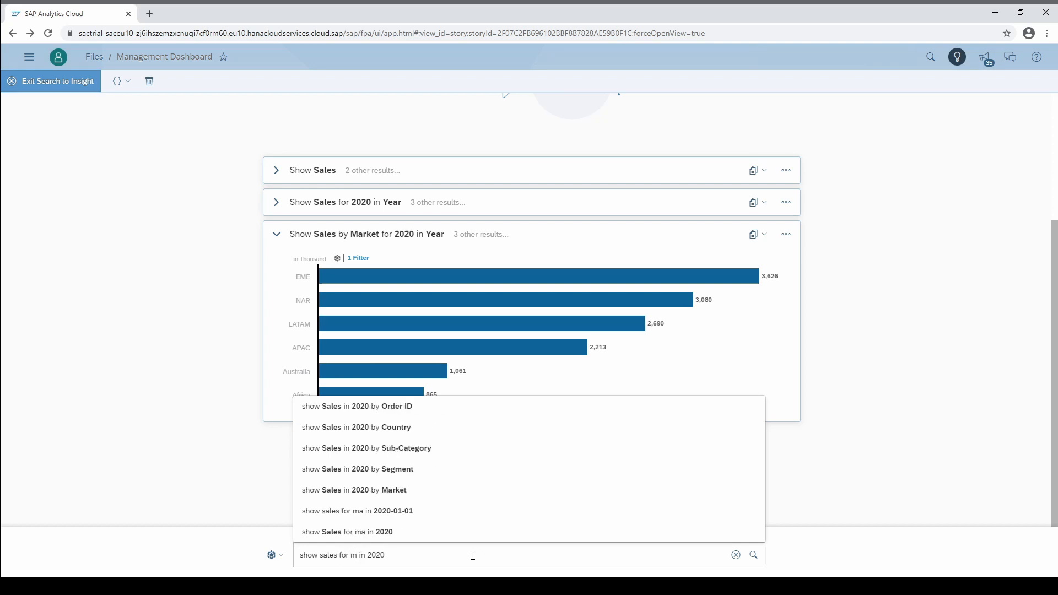
Step: Run 2020 sales for Japan, then 'show sales and profit by sub-category in 2020'
{"action": "type", "text": "Japan"}
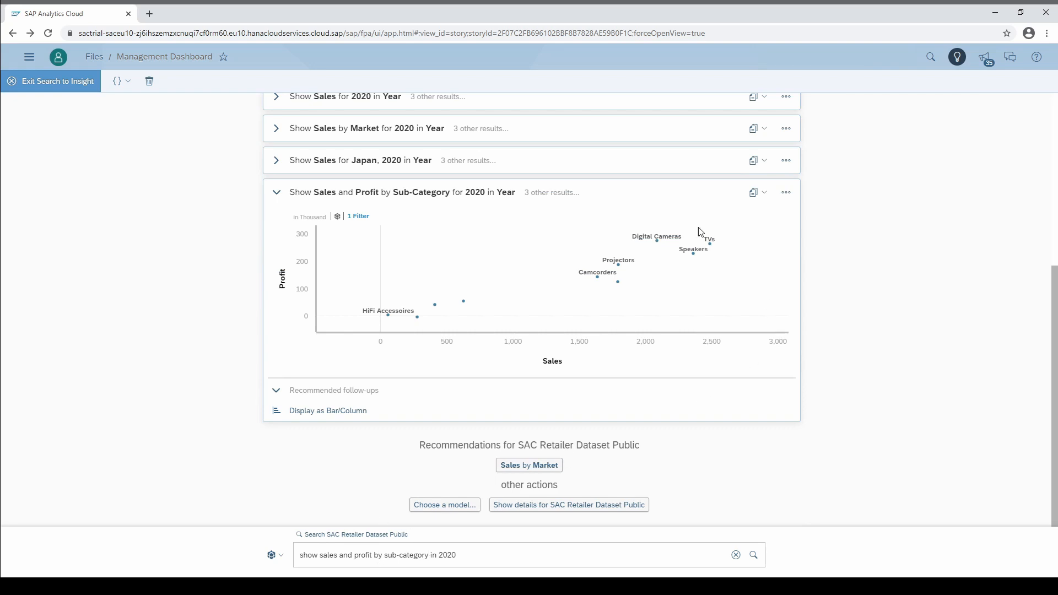
{"action": "mouse_move", "coordinate": [439, 496]}
{"action": "type", "text": ","}
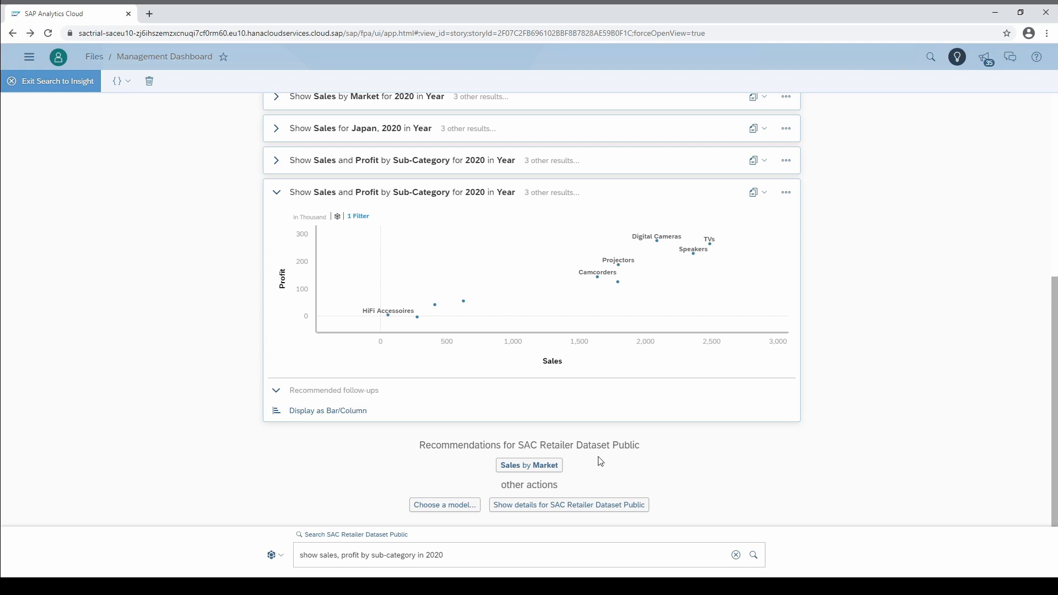
{"action": "double_click", "coordinate": [368, 555]}
{"action": "type", "text": "market,"}
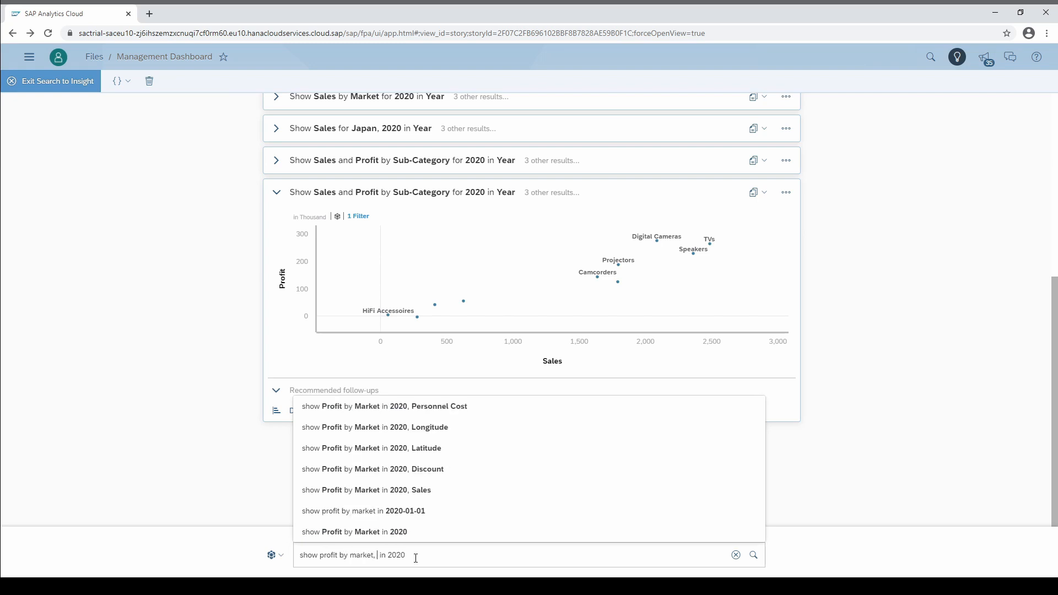
Step: Show 2020 profit by market and category as a heat map, then monthly profit
{"action": "type", "text": "category"}
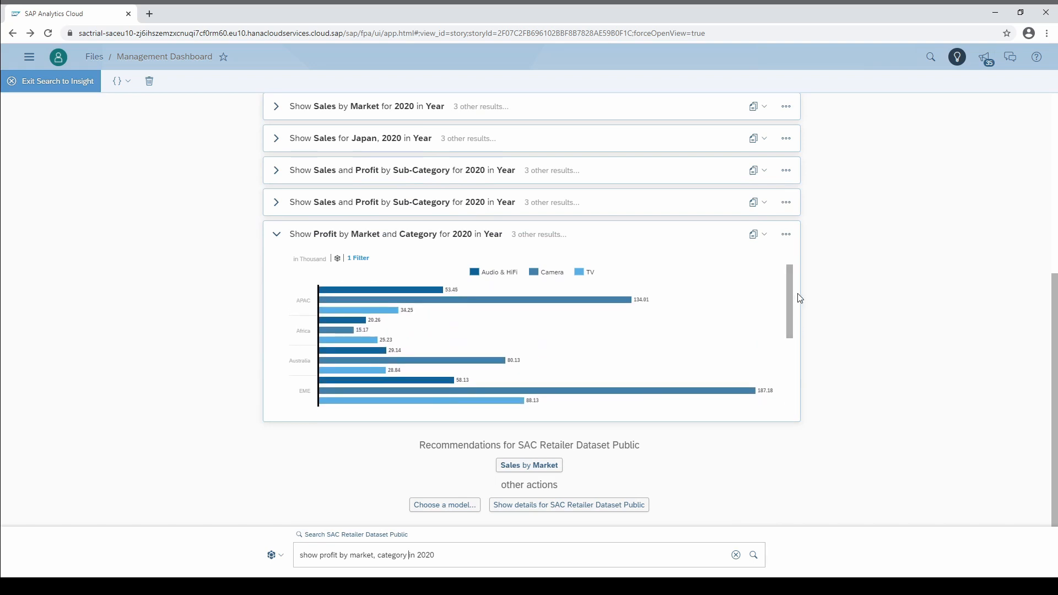
{"action": "left_click", "coordinate": [472, 555]}
{"action": "type", "text": " as heat map"}
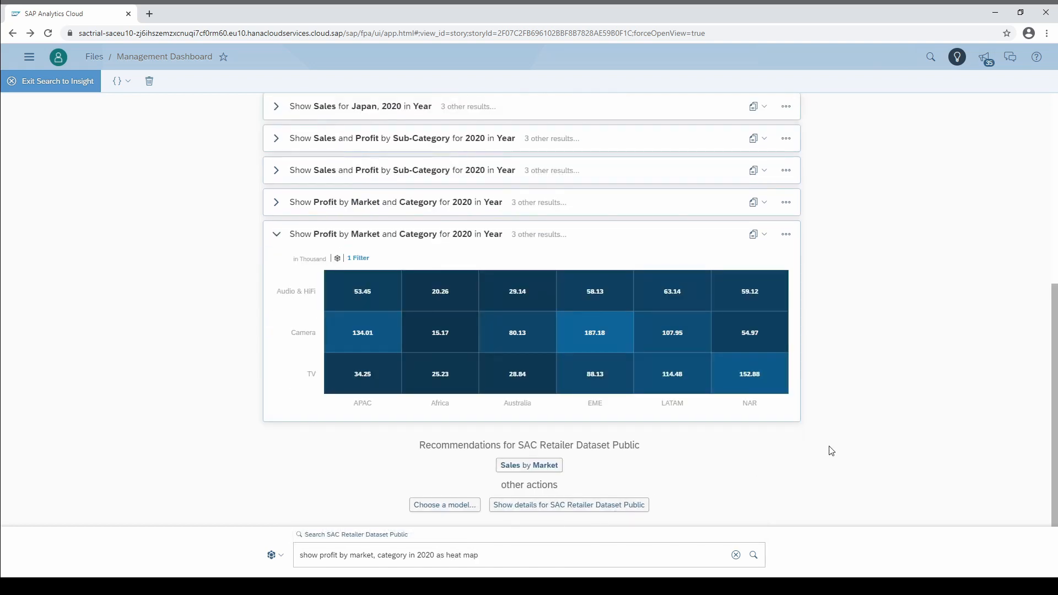
{"action": "mouse_move", "coordinate": [419, 544]}
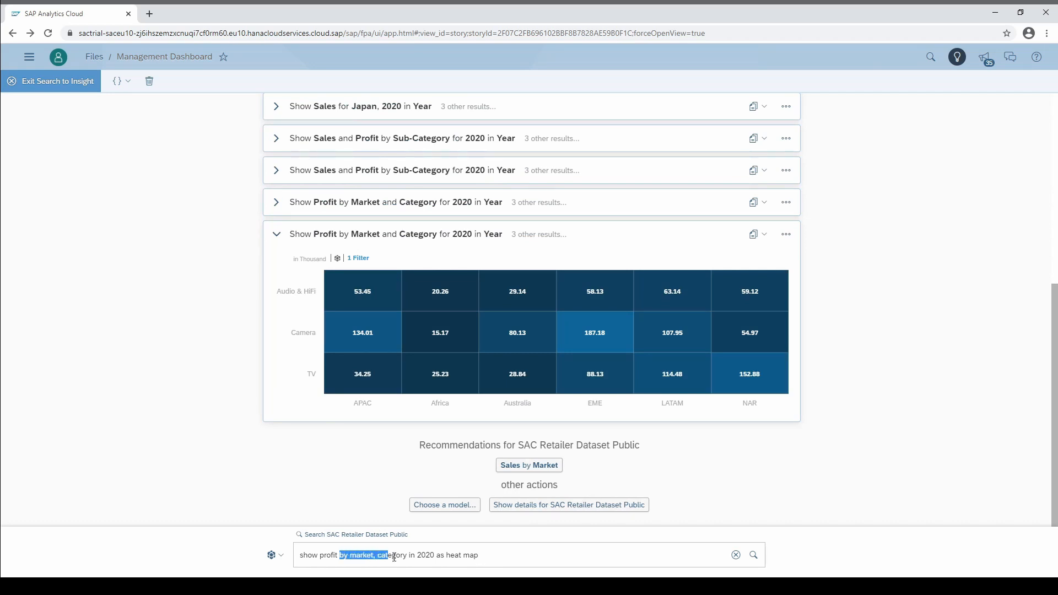
{"action": "type", "text": "show profit o"}
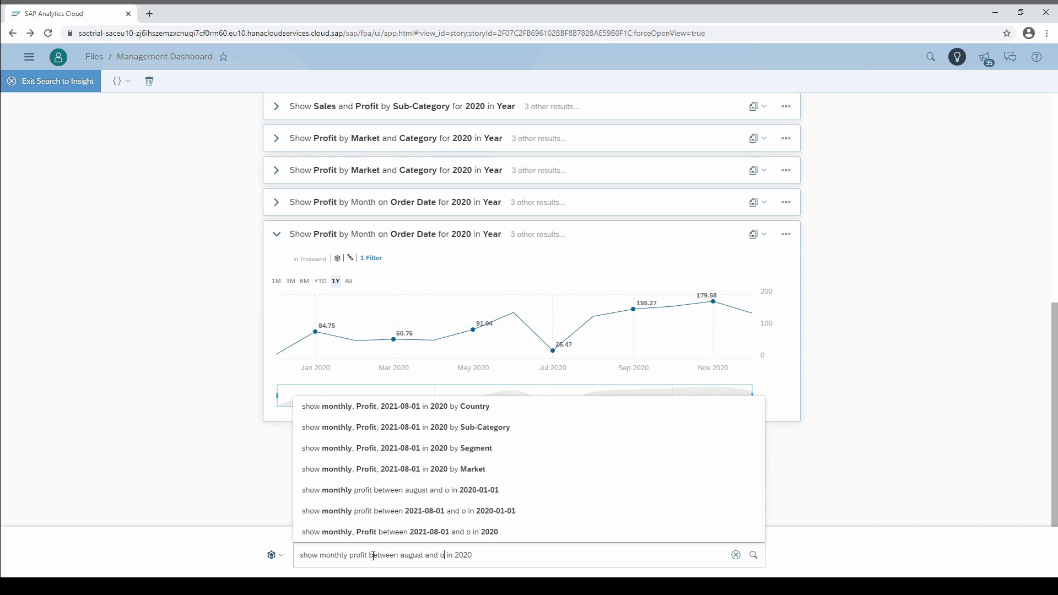
Step: Run August–October 2020 monthly profit, then top 10 customers by sales in July 2020
{"action": "type", "text": "ctober"}
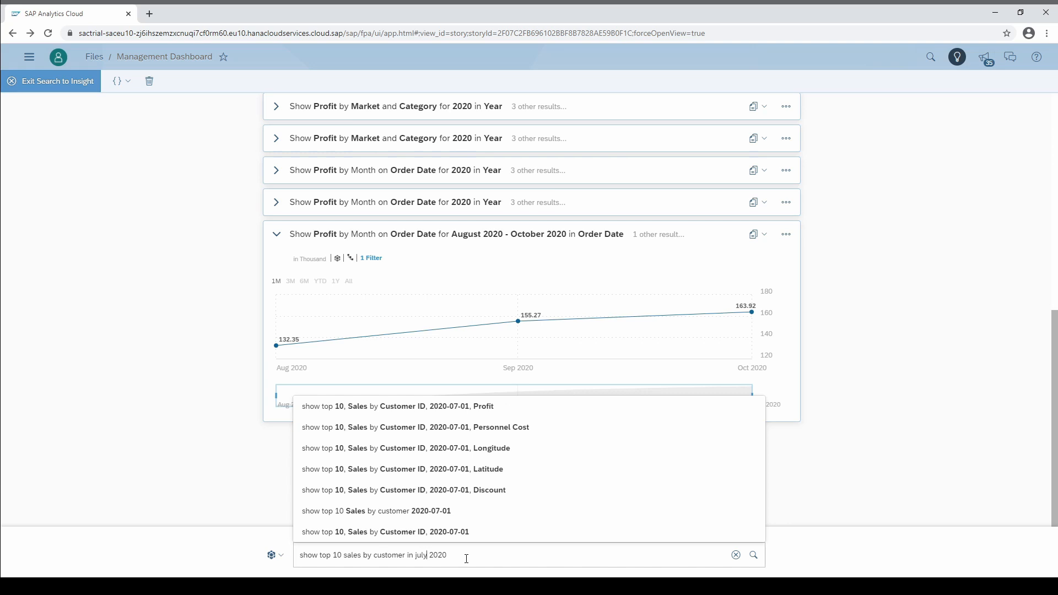
{"action": "key", "text": "Enter"}
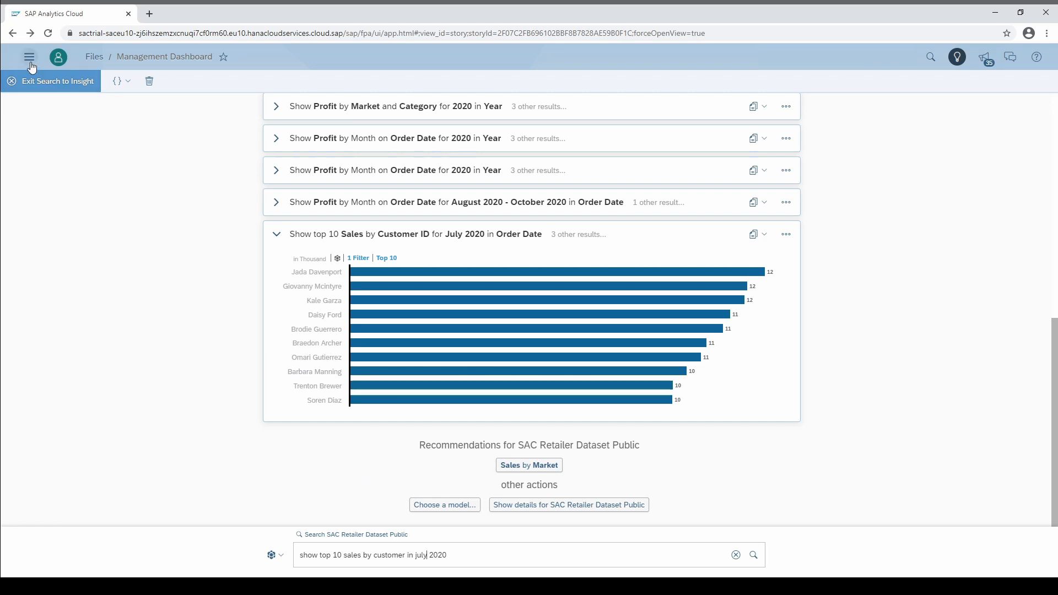
Step: Add and save a synonym definition mapping Turnover to Sales under System > Synonym Definitions
{"action": "left_click", "coordinate": [28, 56]}
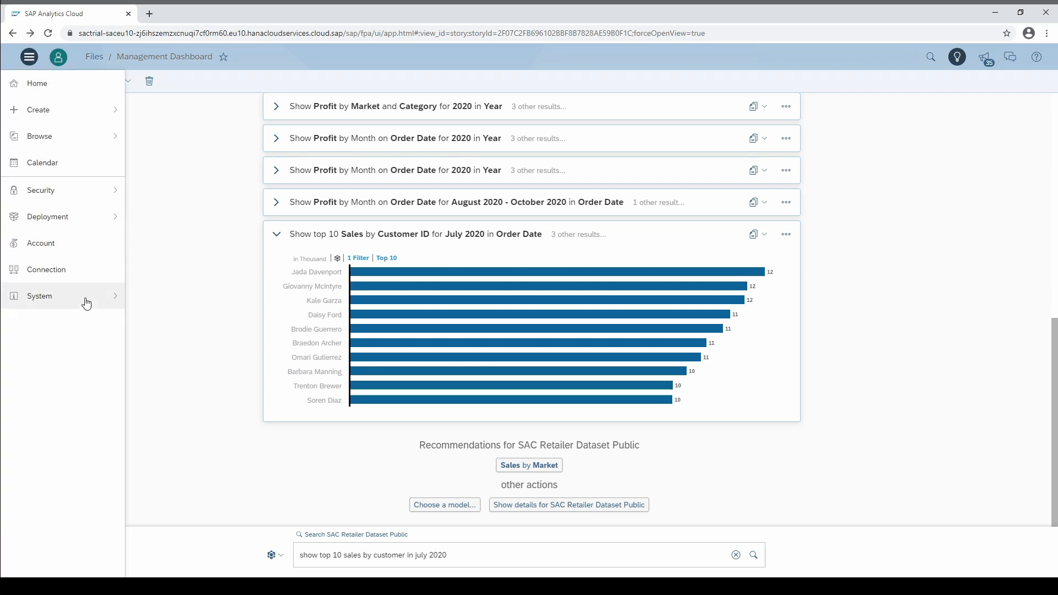
{"action": "left_click", "coordinate": [39, 295]}
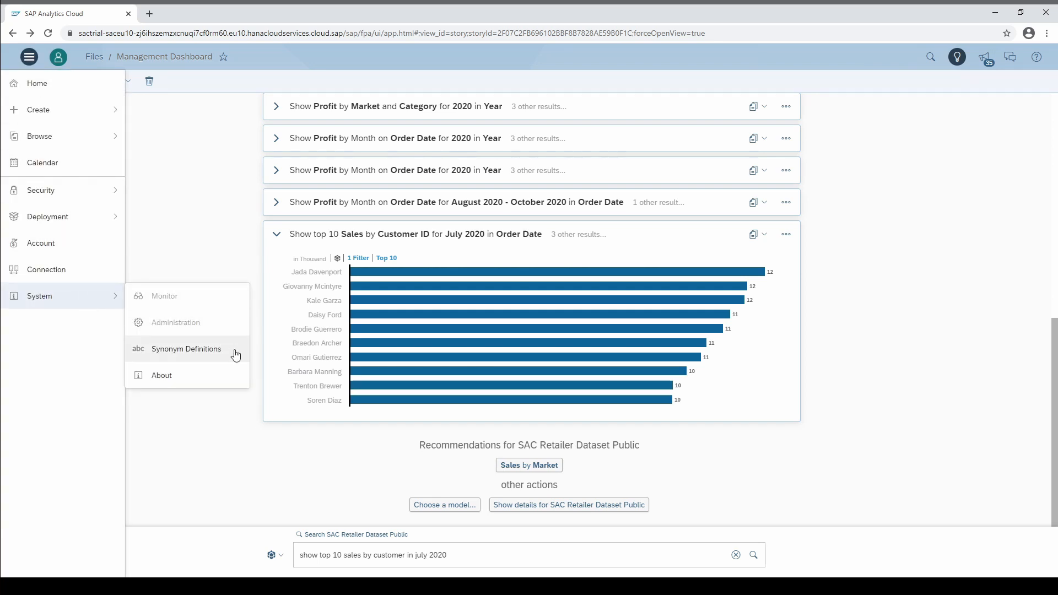
{"action": "left_click", "coordinate": [186, 349]}
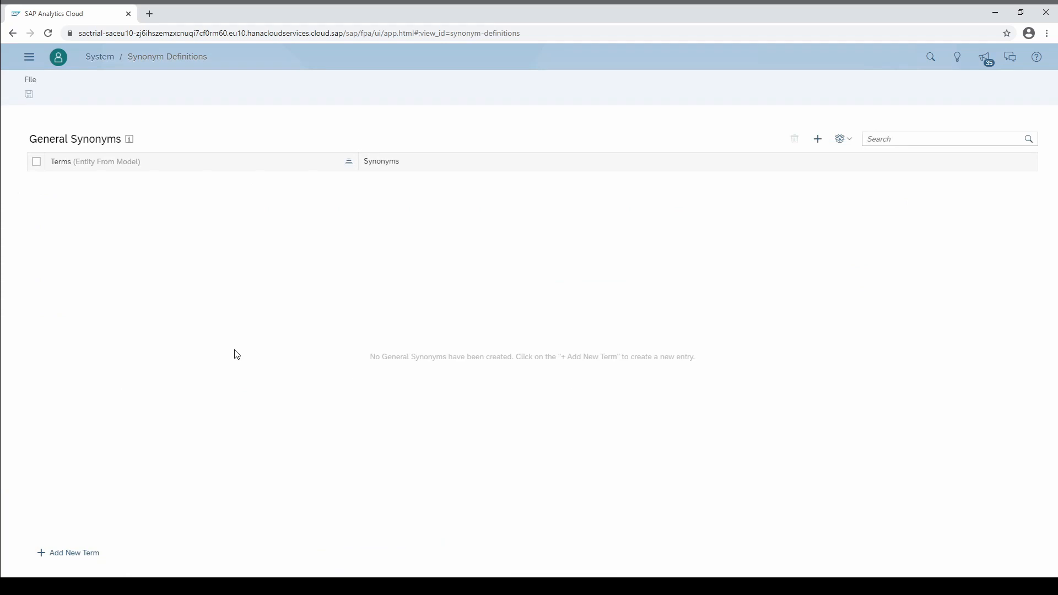
{"action": "left_click", "coordinate": [817, 138]}
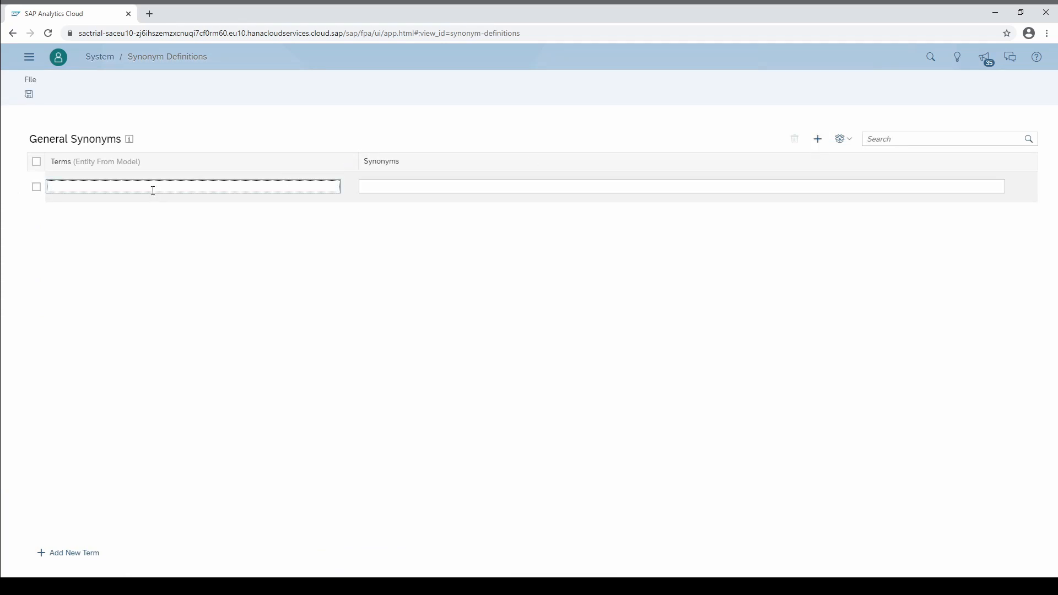
{"action": "type", "text": "Tu"}
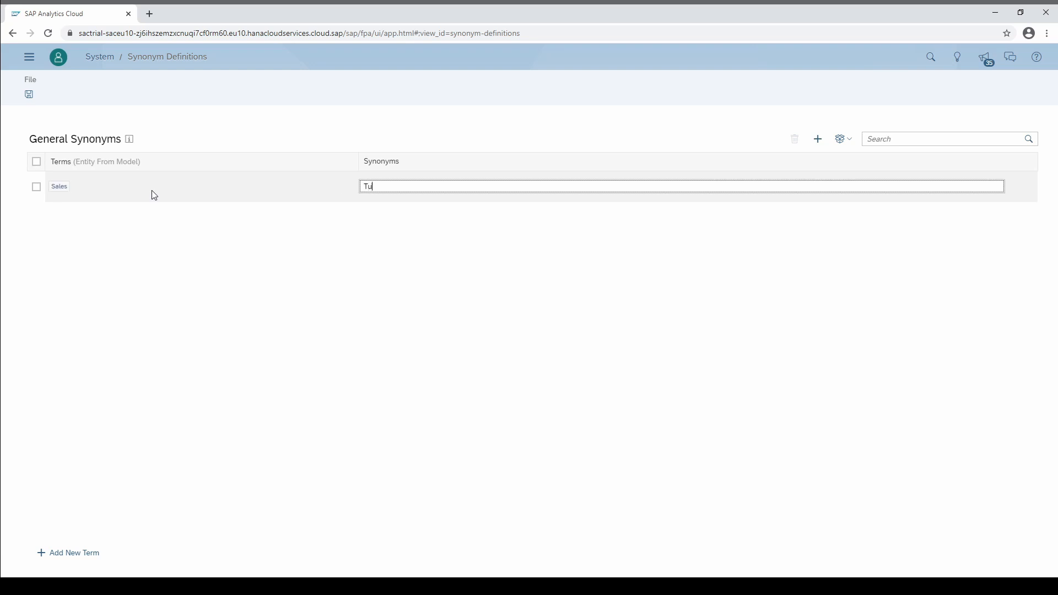
{"action": "left_click", "coordinate": [29, 94]}
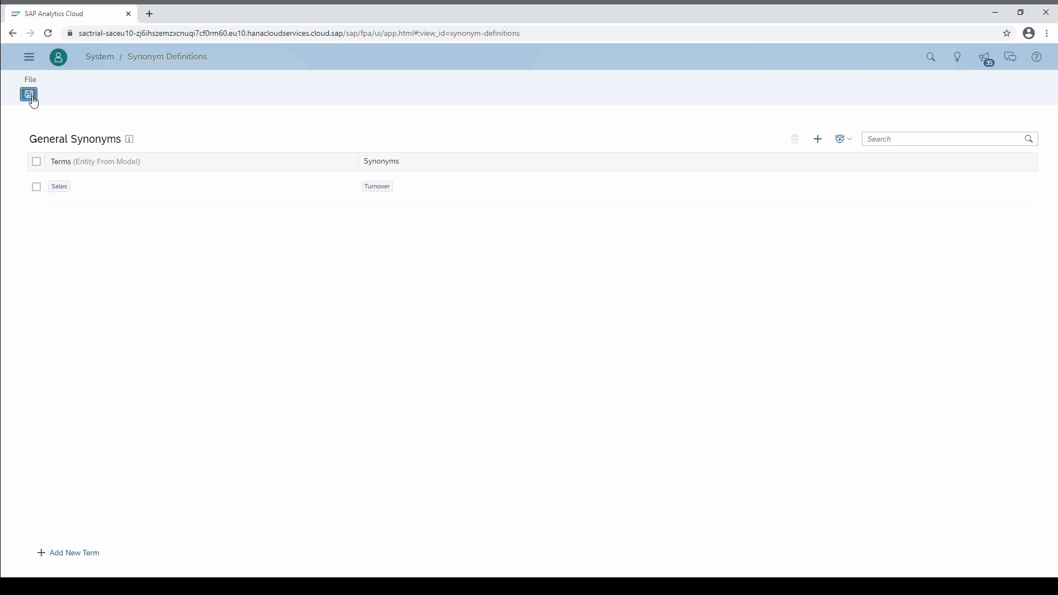
{"action": "left_click", "coordinate": [28, 94]}
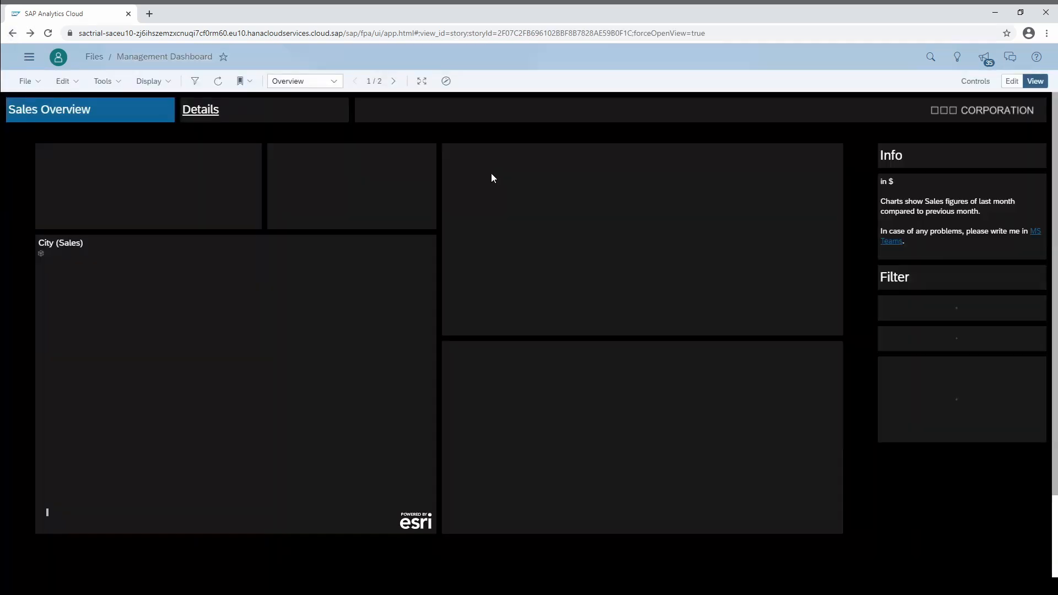
Step: Ask 'show turnover in 2020', getting 13,534,824, and open the result's more actions menu
{"action": "left_click", "coordinate": [957, 57]}
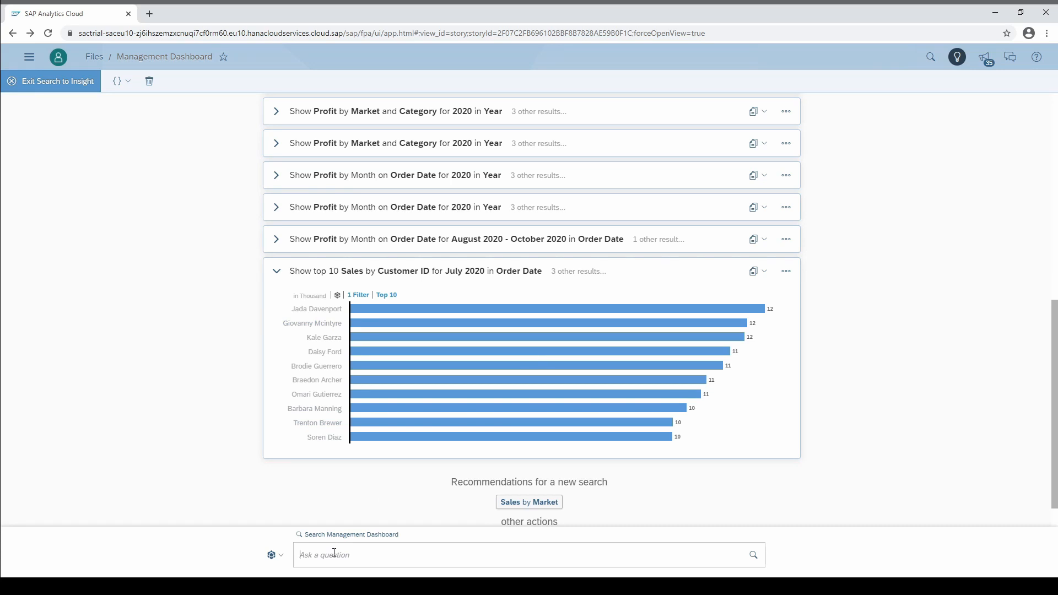
{"action": "type", "text": "show turnover in 2020"}
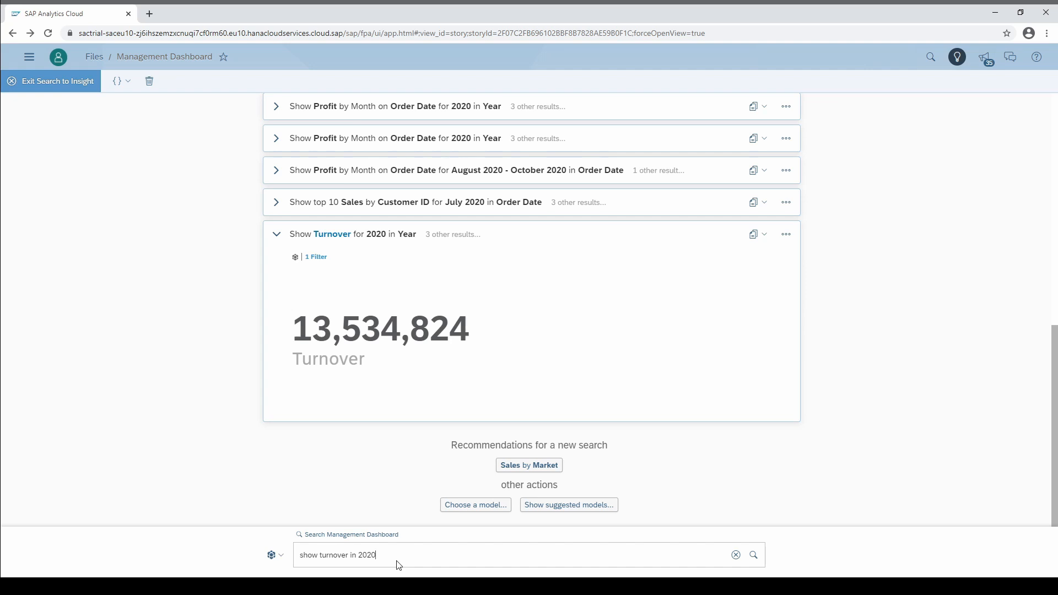
{"action": "mouse_move", "coordinate": [751, 230]}
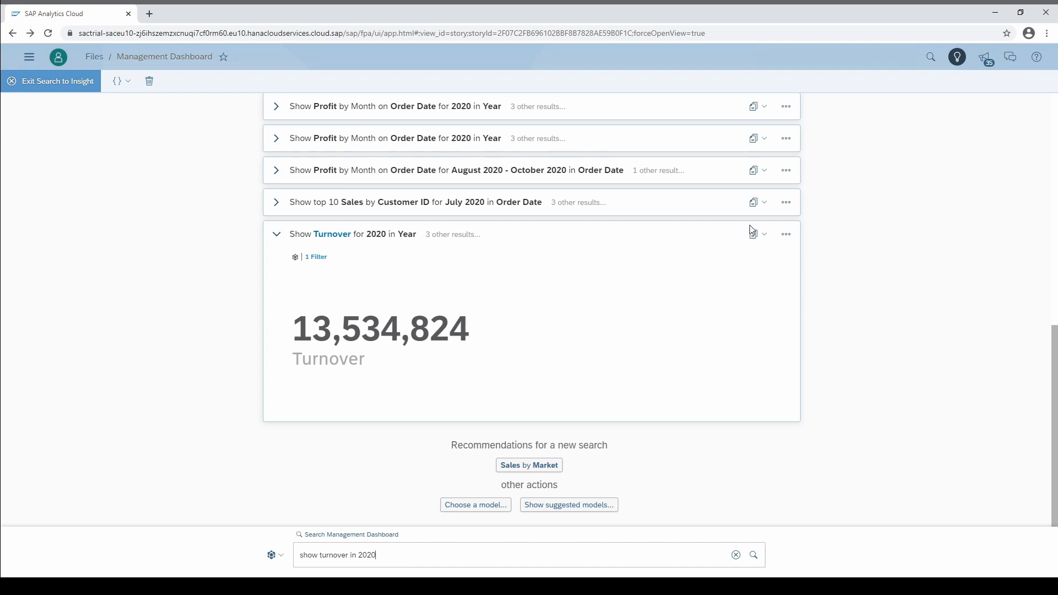
{"action": "left_click", "coordinate": [754, 234]}
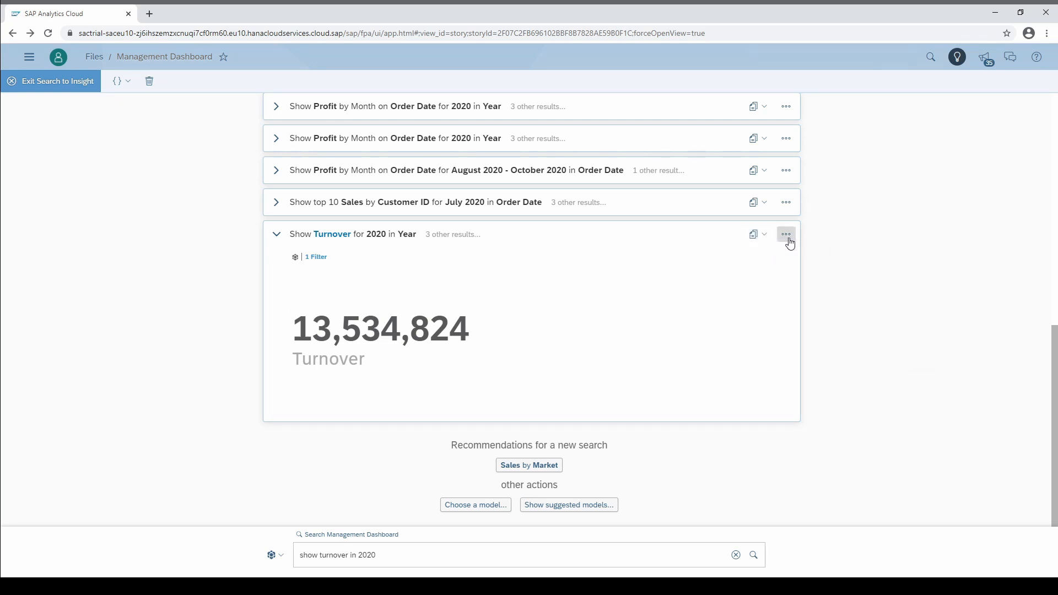
{"action": "left_click", "coordinate": [785, 235]}
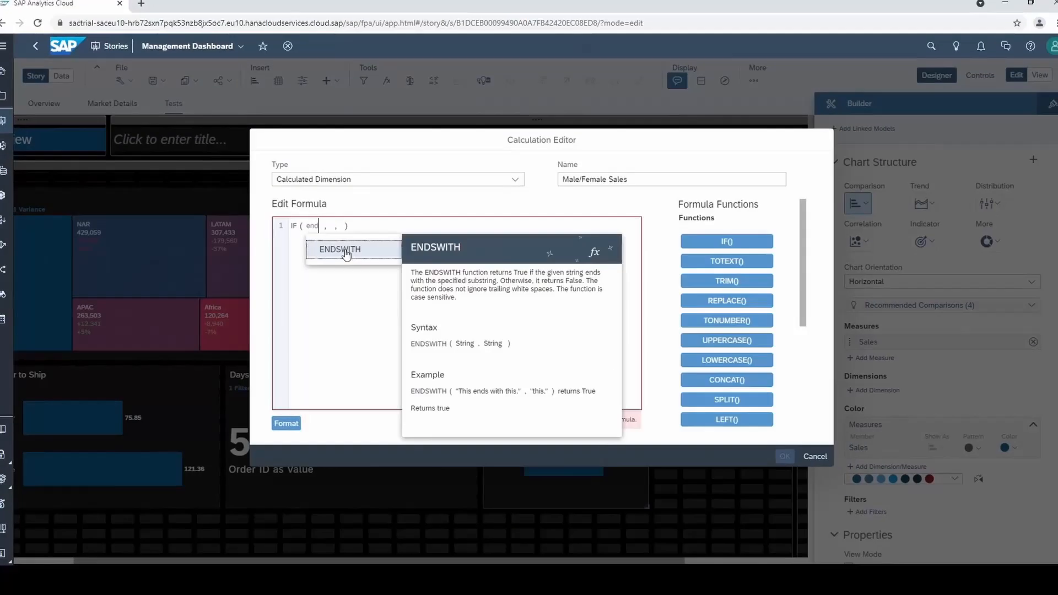
Step: Insert ENDSWITH into the IF( formula of the Male/Female Sales dimension
{"action": "left_click", "coordinate": [339, 250]}
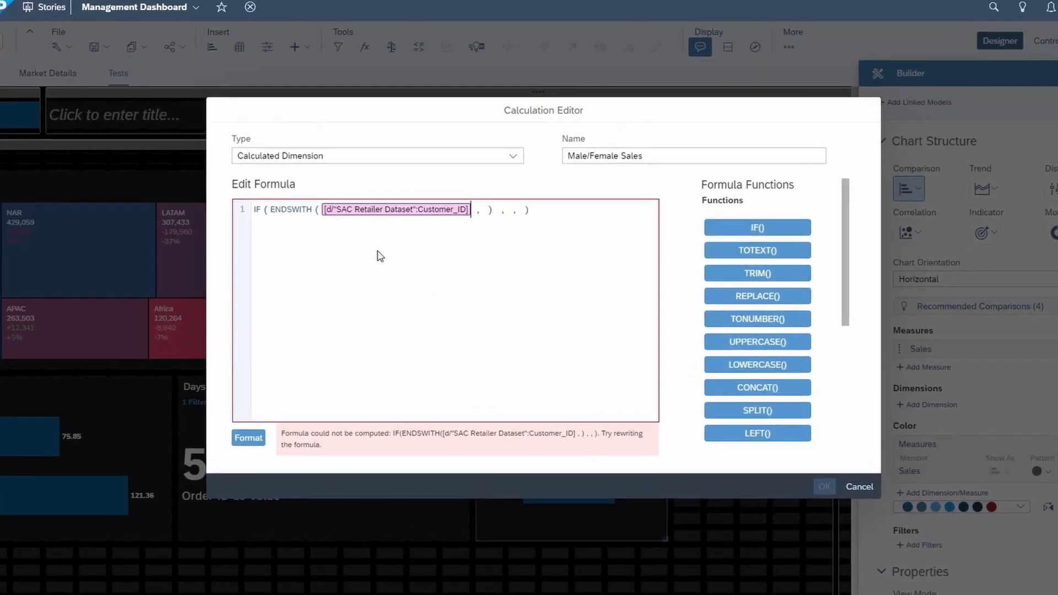